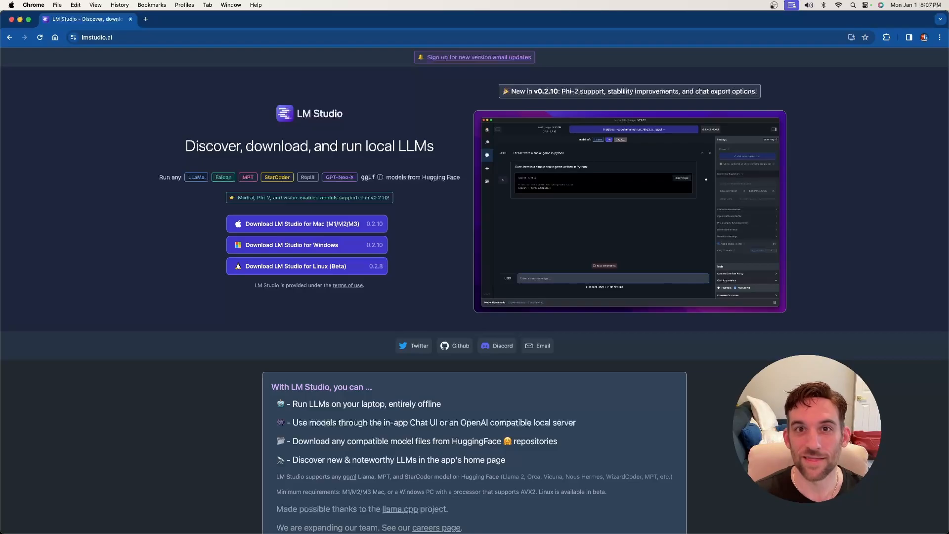
Download LM Studio for Apple Silicon Mac (M1/M2/M3) from lmstudio.ai.
{"action": "left_click", "coordinate": [151, 37]}
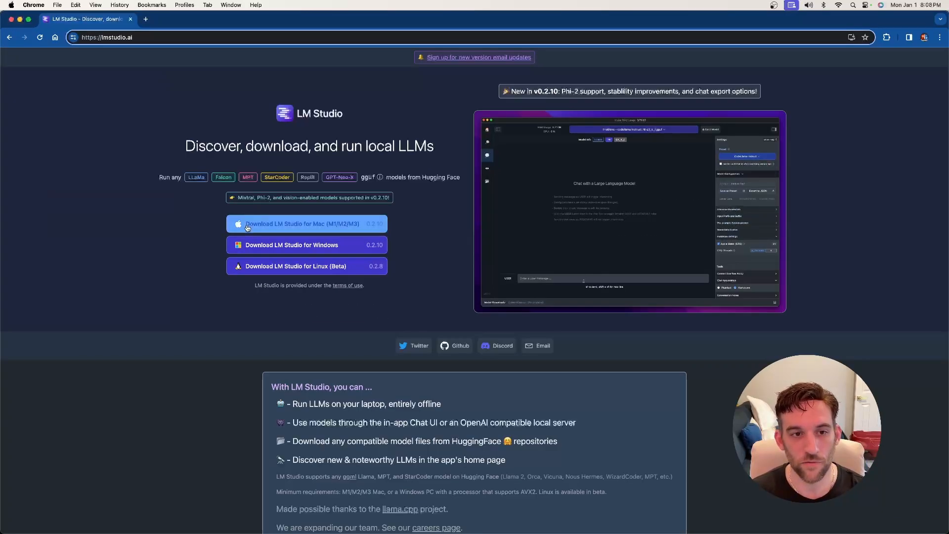
{"action": "mouse_move", "coordinate": [195, 233]}
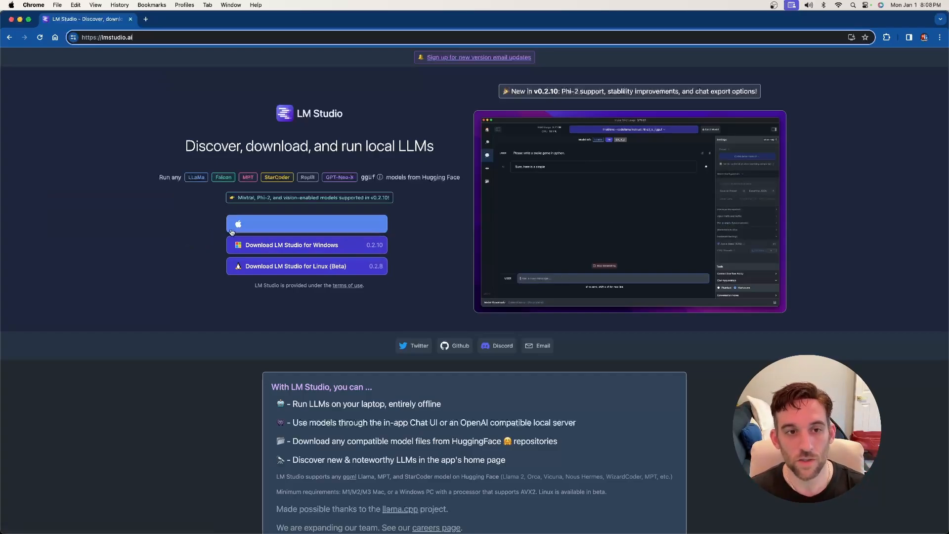
{"action": "left_click", "coordinate": [306, 223]}
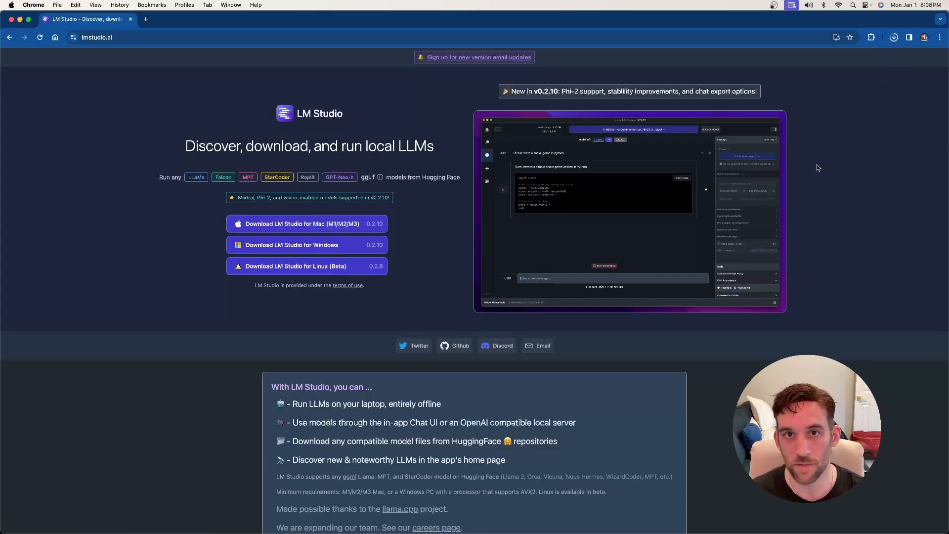
{"action": "left_click", "coordinate": [893, 37]}
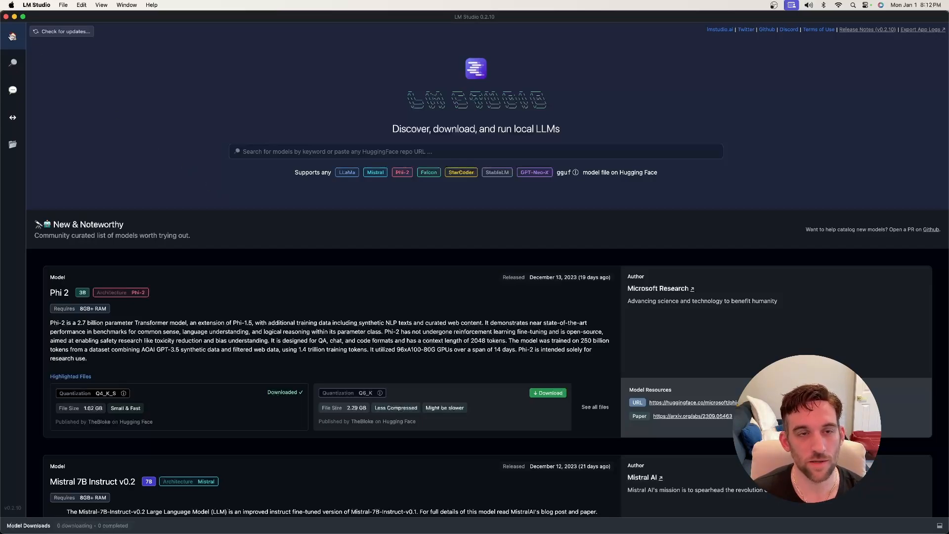
{"action": "mouse_move", "coordinate": [12, 36]}
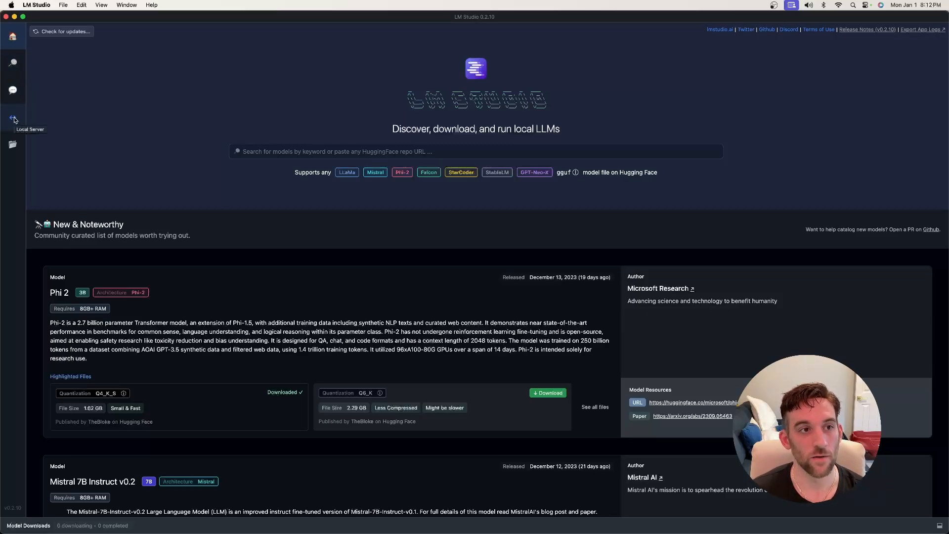
{"action": "mouse_move", "coordinate": [12, 144]}
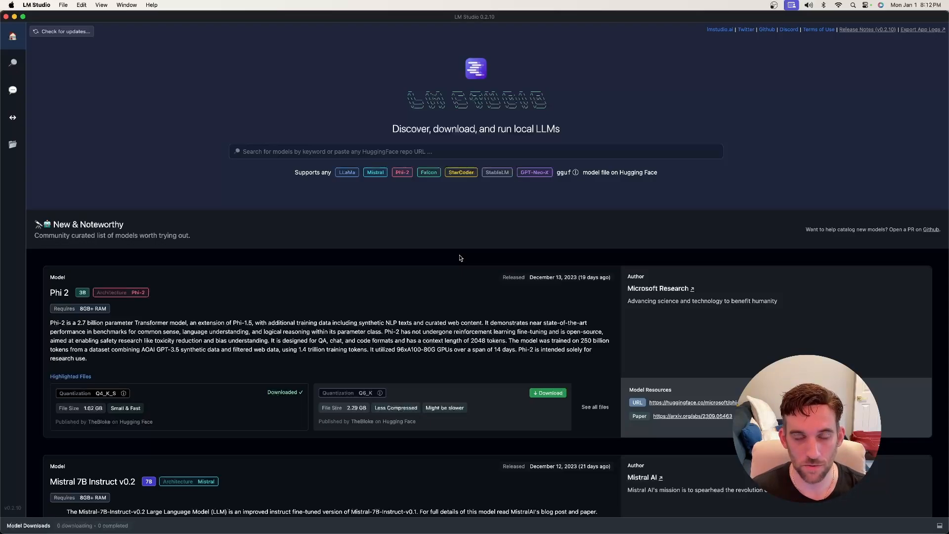
Download the Q4_K_S file of Mistral 7B Instruct v0.2 from New & Noteworthy.
{"action": "scroll", "scroll_direction": "down", "scroll_amount": 3}
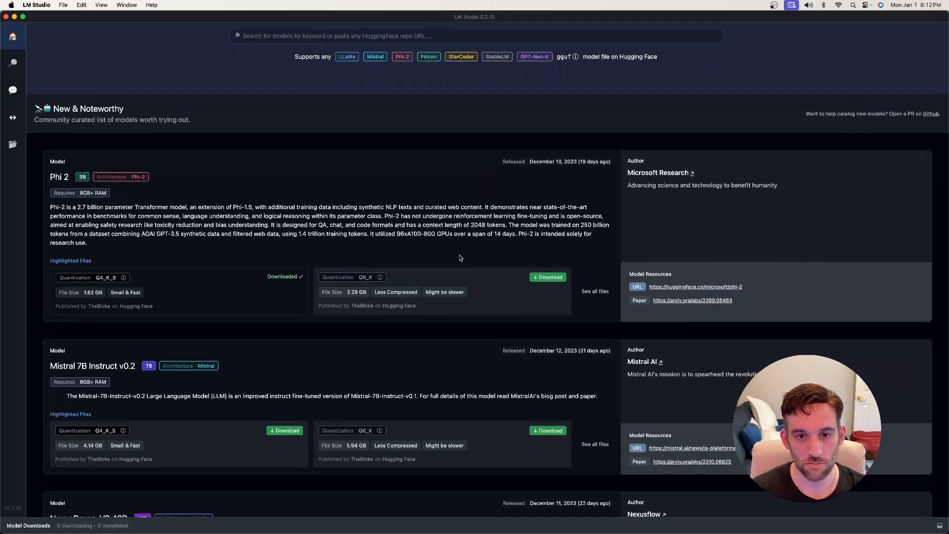
{"action": "scroll", "scroll_direction": "down", "scroll_amount": 3}
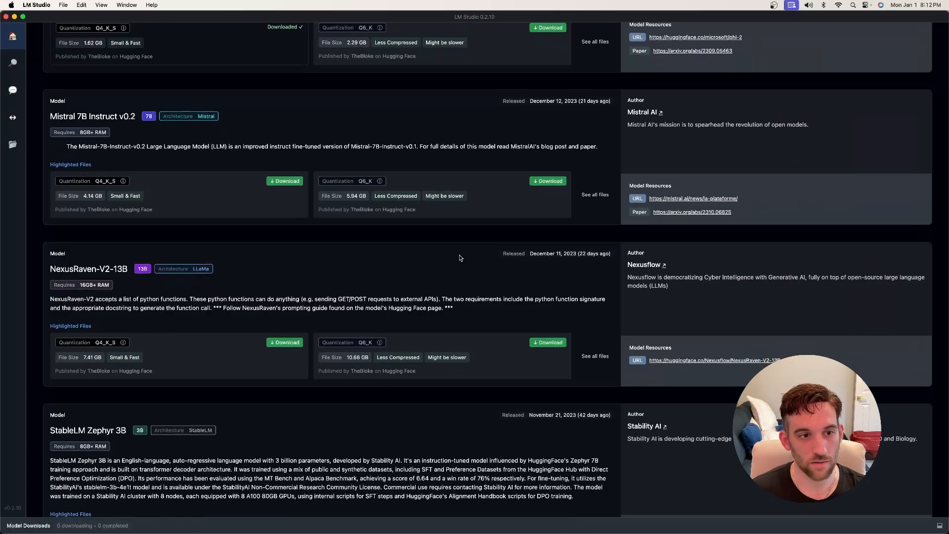
{"action": "scroll", "scroll_direction": "down", "scroll_amount": 3}
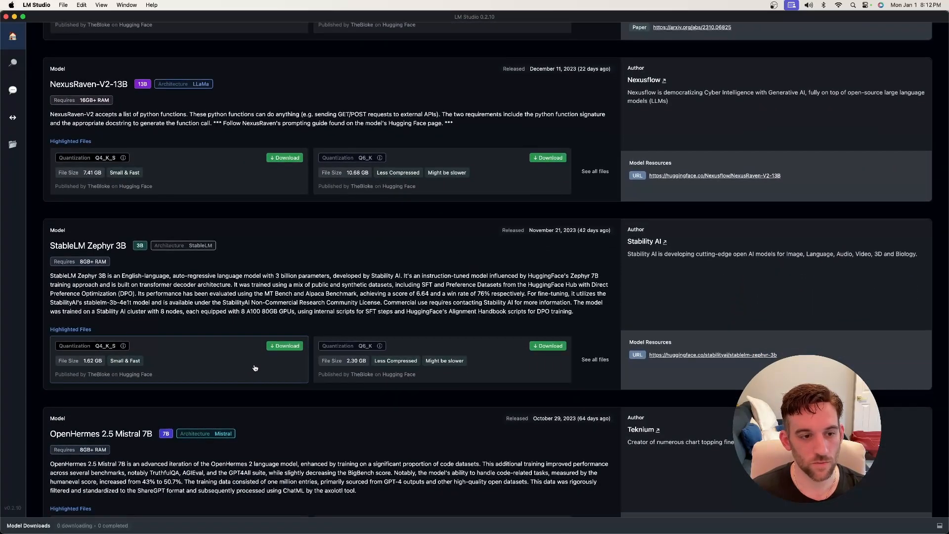
{"action": "scroll", "scroll_direction": "up", "scroll_amount": 3}
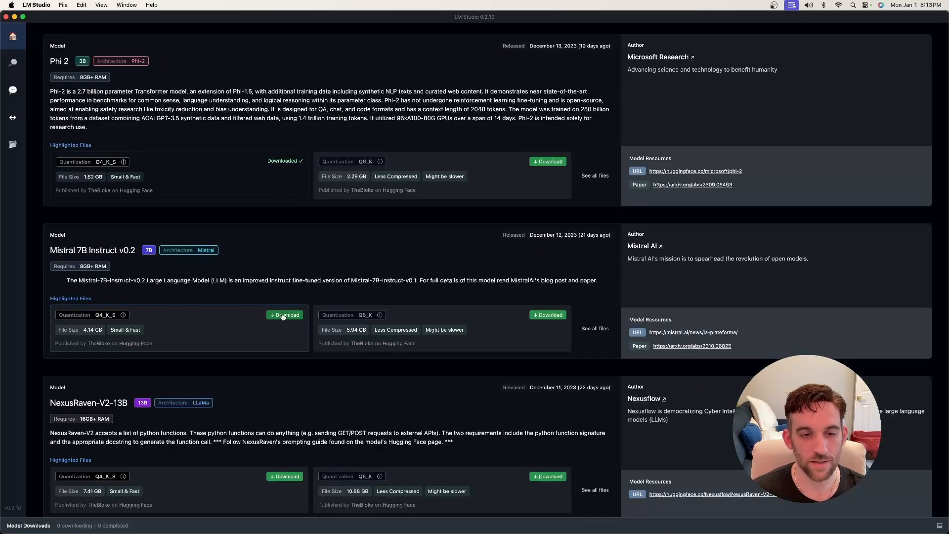
{"action": "left_click", "coordinate": [284, 314]}
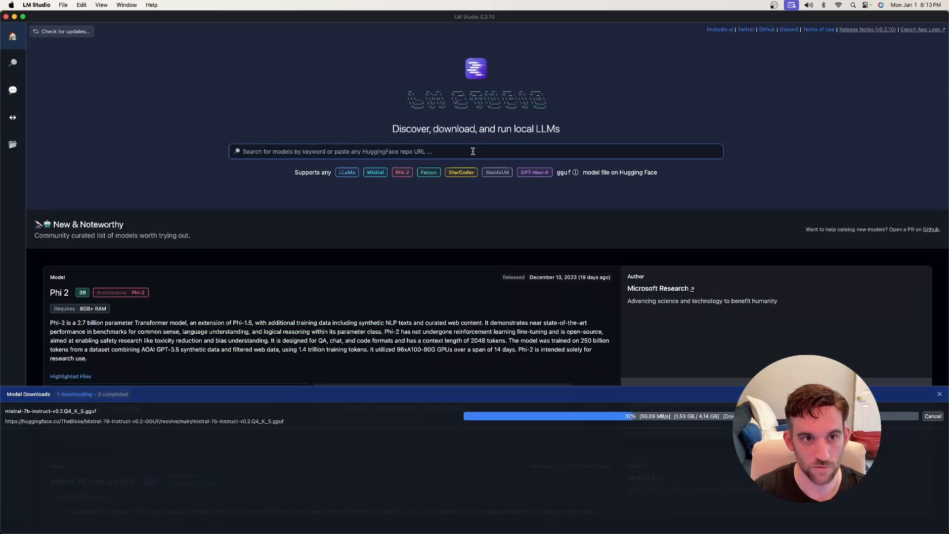
Search 'mistral', view the Mistral-7B-Instruct-v0.2-GGUF files, then go to Local Server.
{"action": "type", "text": "mistral"}
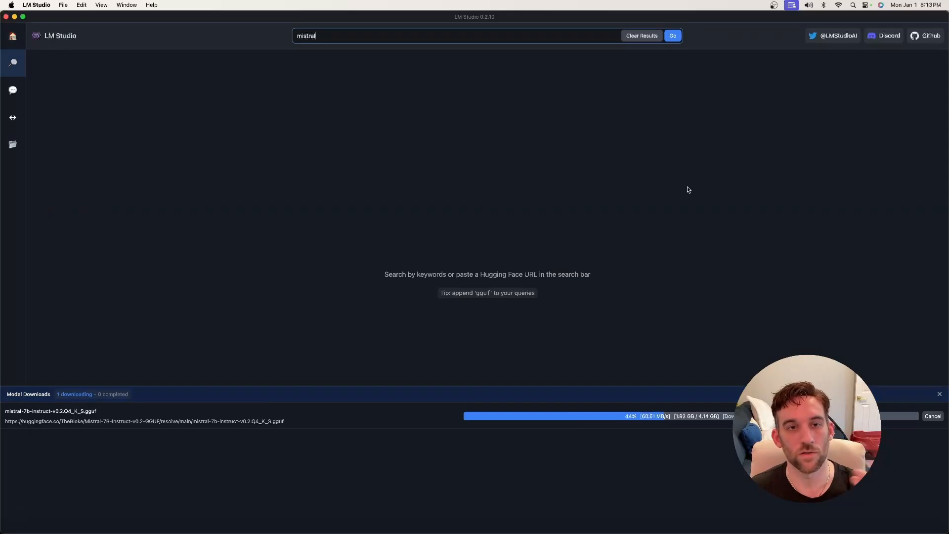
{"action": "left_click", "coordinate": [672, 35]}
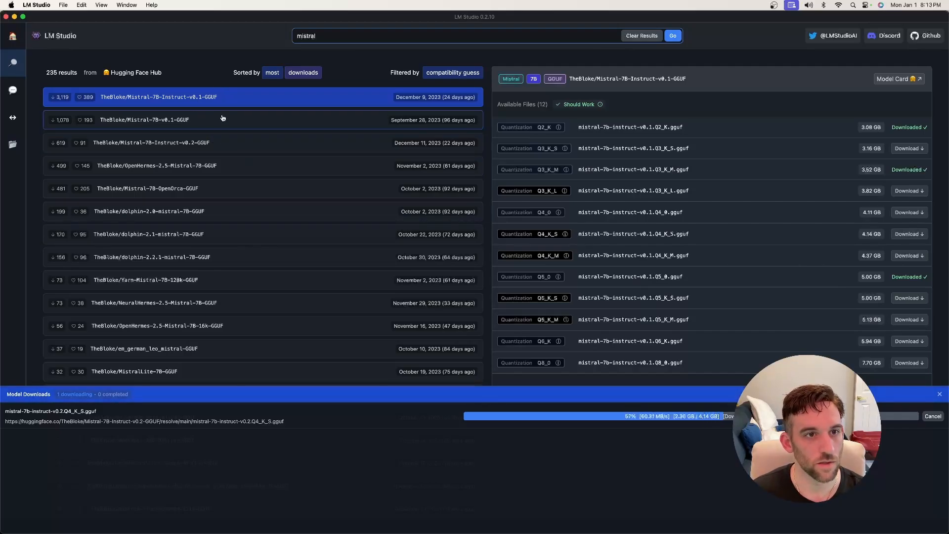
{"action": "left_click", "coordinate": [151, 142]}
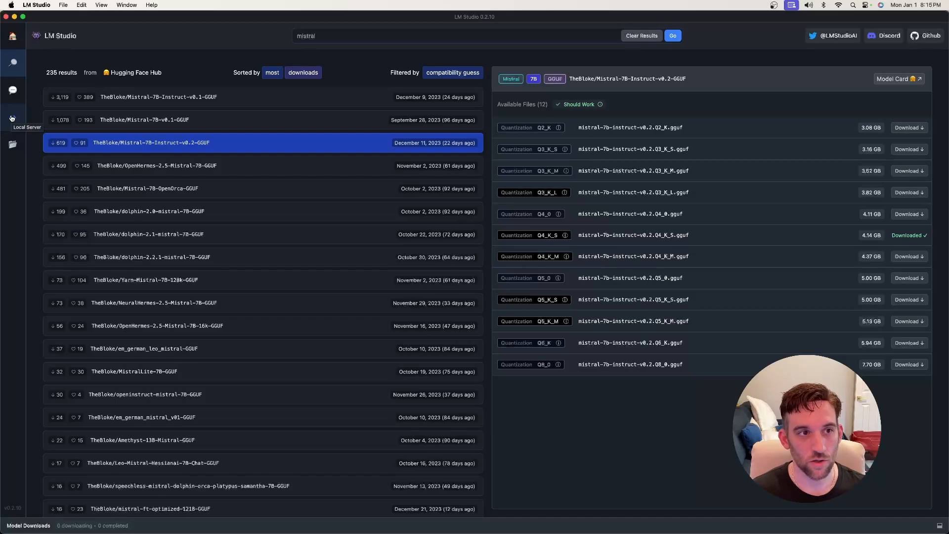
{"action": "left_click", "coordinate": [12, 117]}
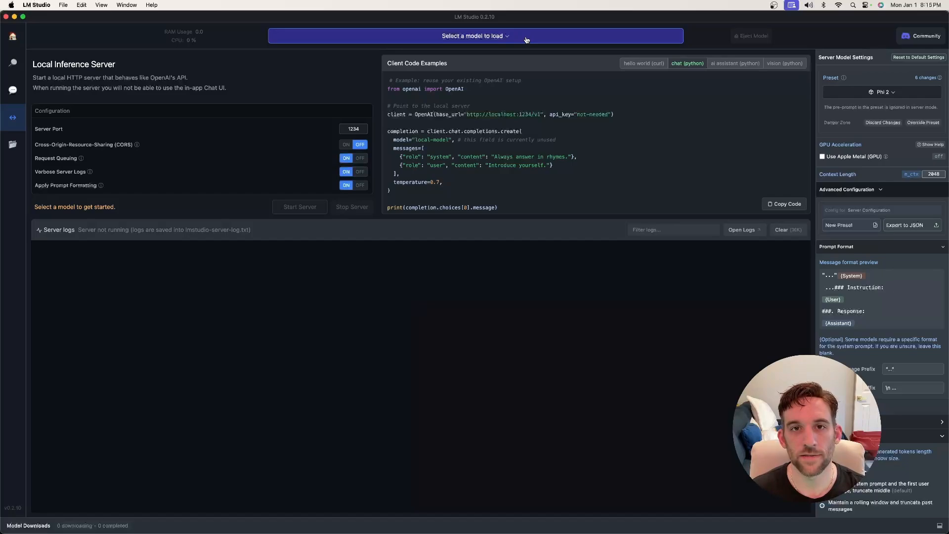
Load mistral instruct v0 2 and start the local inference server on port 1234.
{"action": "left_click", "coordinate": [475, 36]}
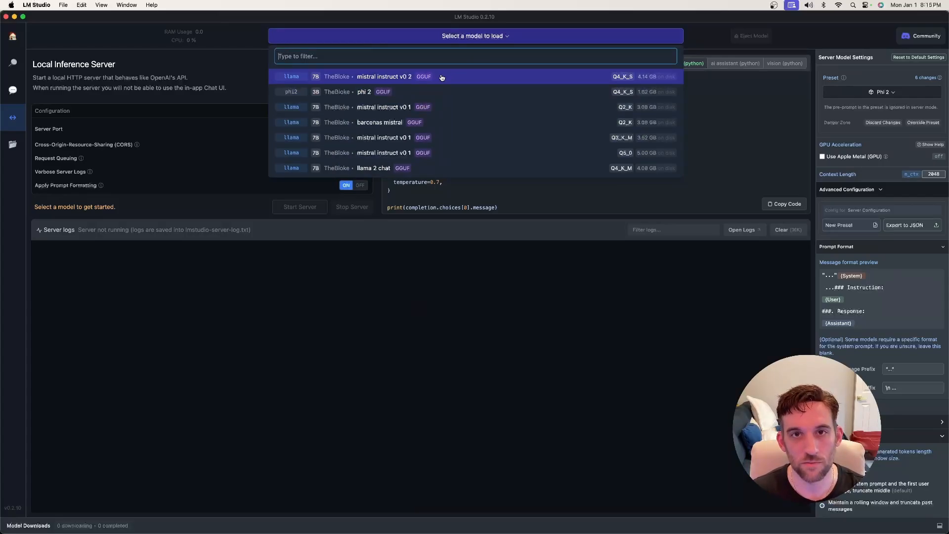
{"action": "left_click", "coordinate": [384, 77]}
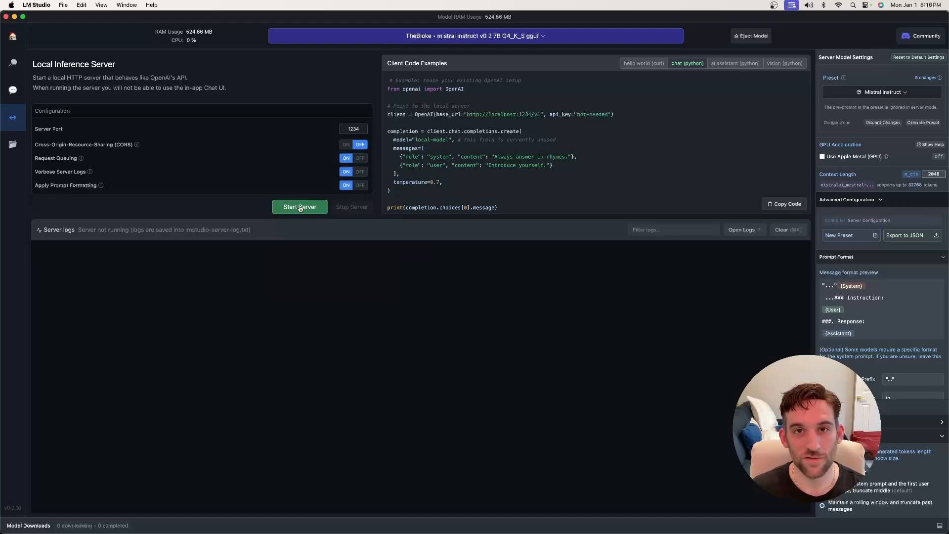
{"action": "left_click", "coordinate": [300, 207]}
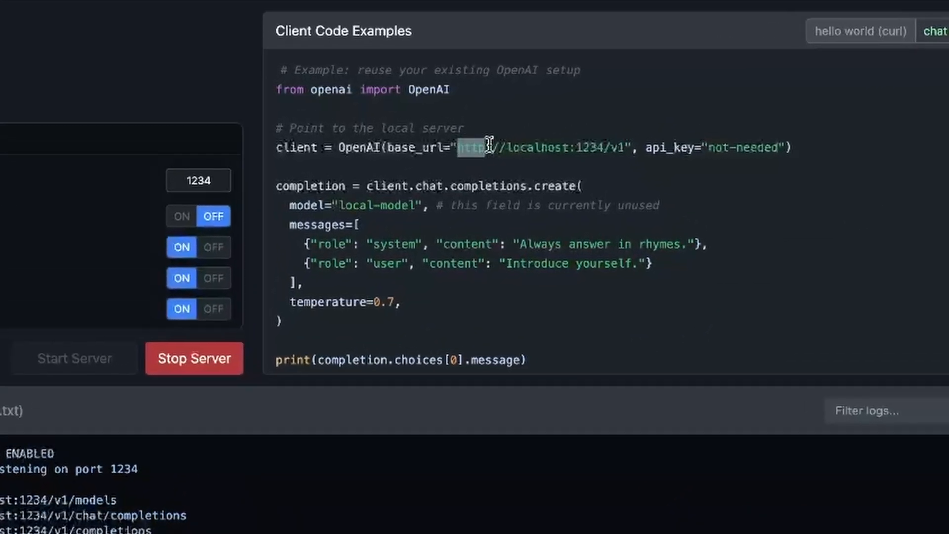
{"action": "left_click_drag", "start_coordinate": [469, 147], "coordinate": [623, 147]}
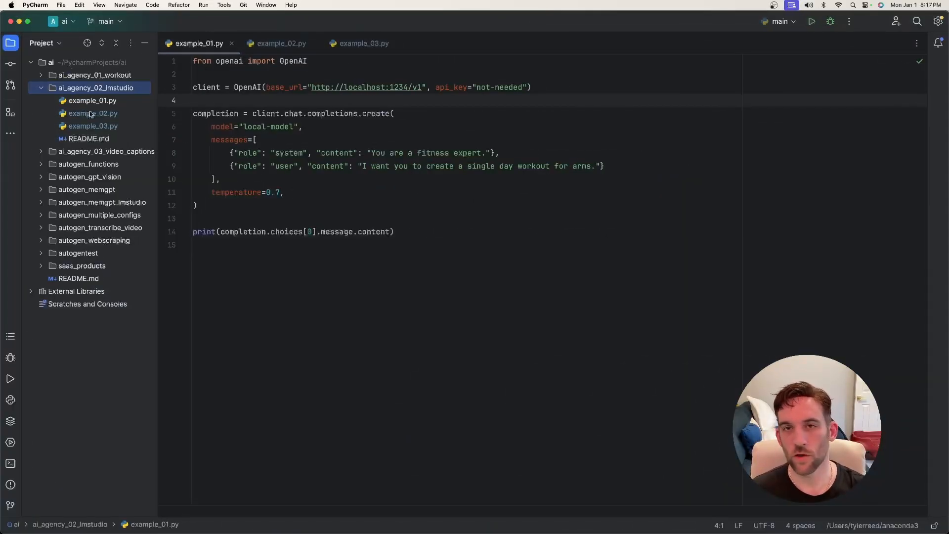
{"action": "left_click", "coordinate": [93, 113]}
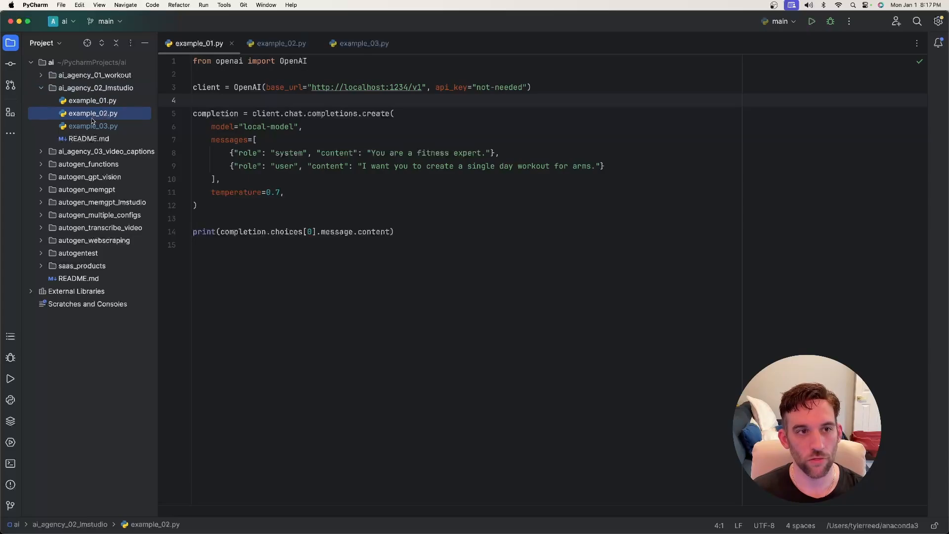
{"action": "left_click", "coordinate": [92, 100]}
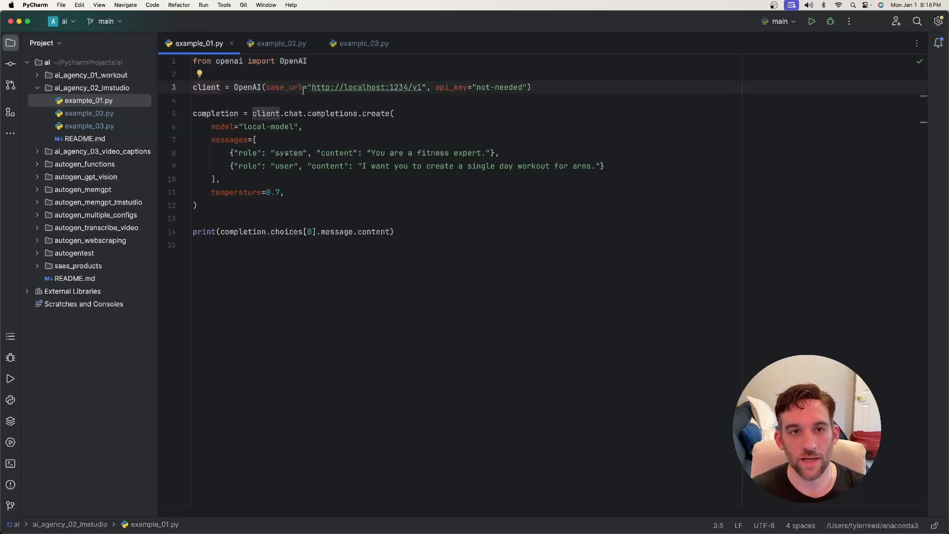
{"action": "double_click", "coordinate": [283, 87]}
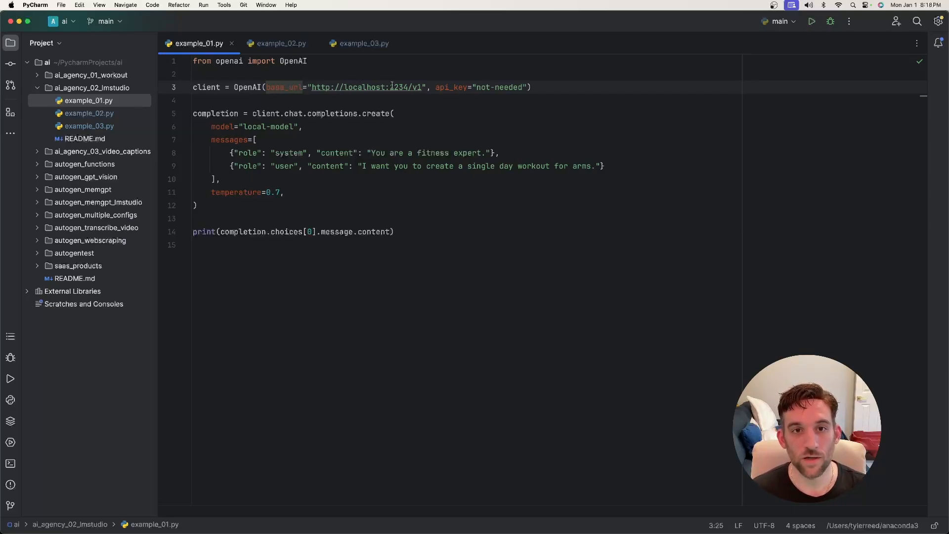
{"action": "left_click_drag", "start_coordinate": [313, 87], "coordinate": [421, 86]}
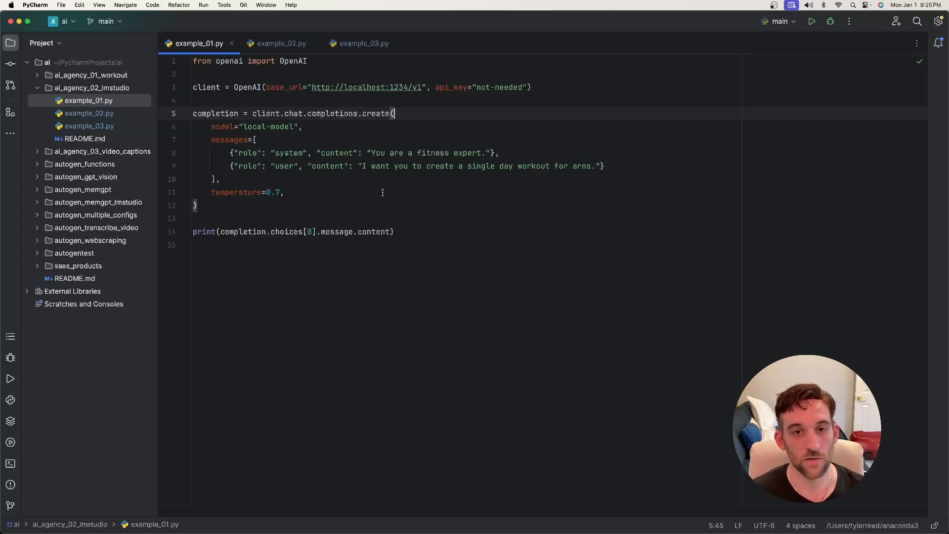
Run example_01.py to get the arms workout reply from the local server.
{"action": "double_click", "coordinate": [467, 153]}
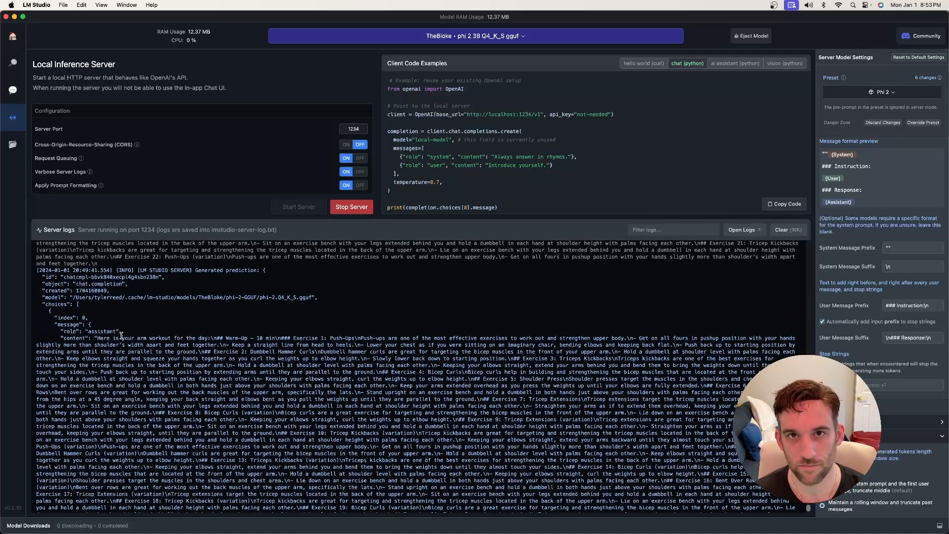
{"action": "double_click", "coordinate": [73, 338]}
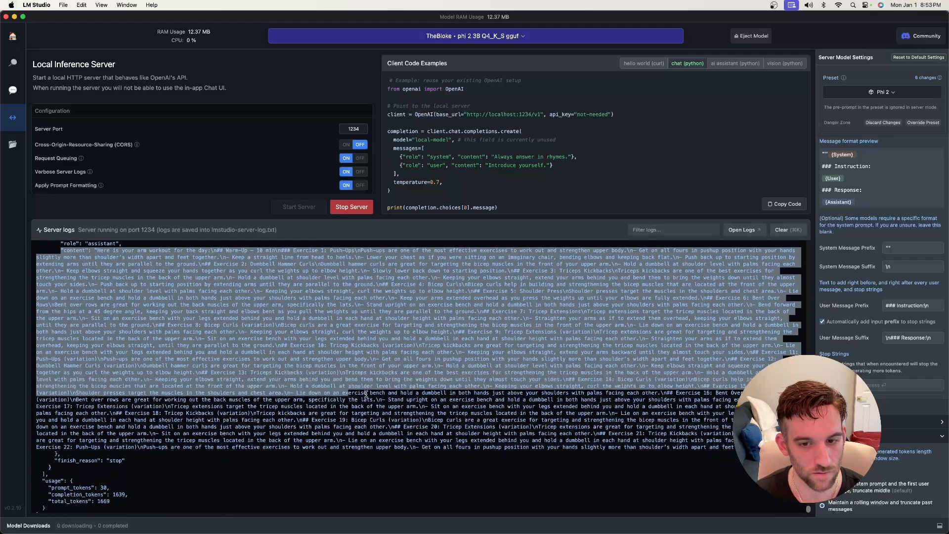
{"action": "scroll", "scroll_direction": "down", "scroll_amount": 3}
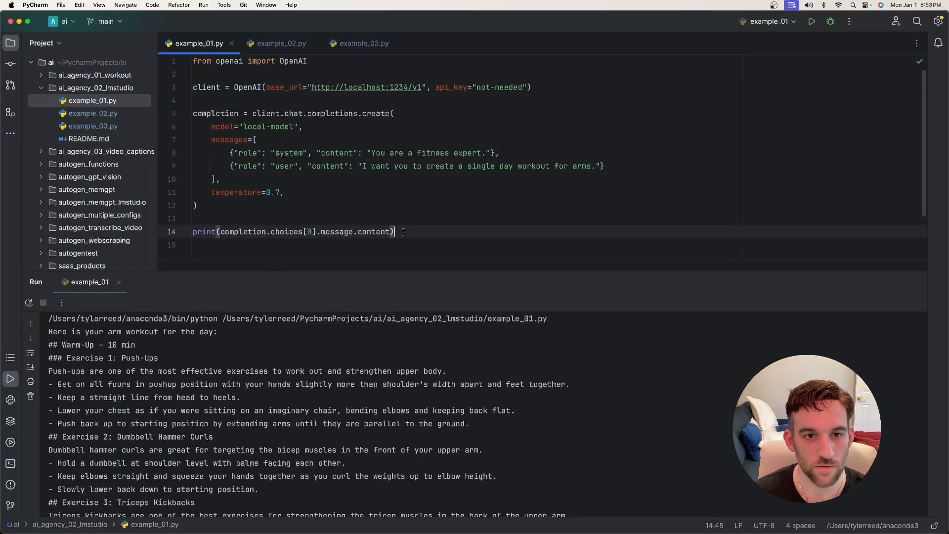
{"action": "triple_click", "coordinate": [293, 232]}
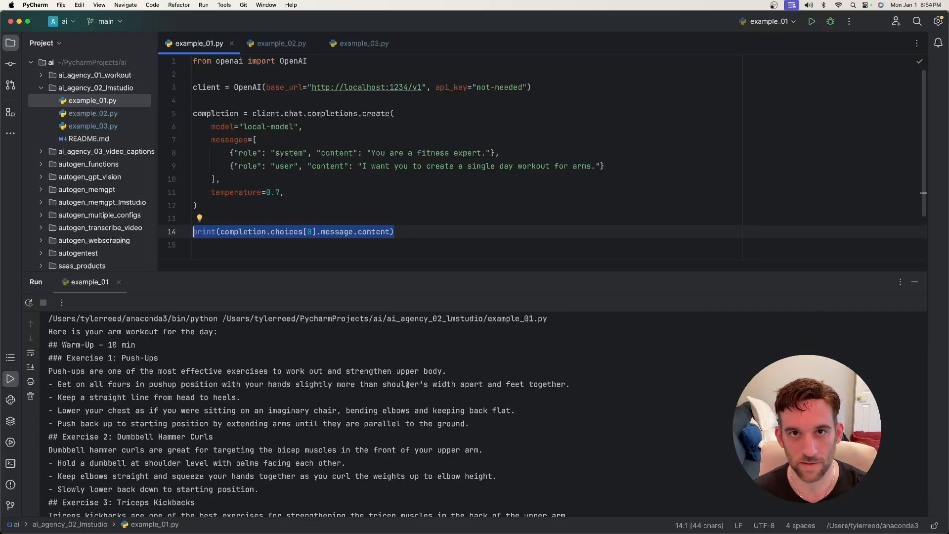
{"action": "left_click", "coordinate": [279, 43]}
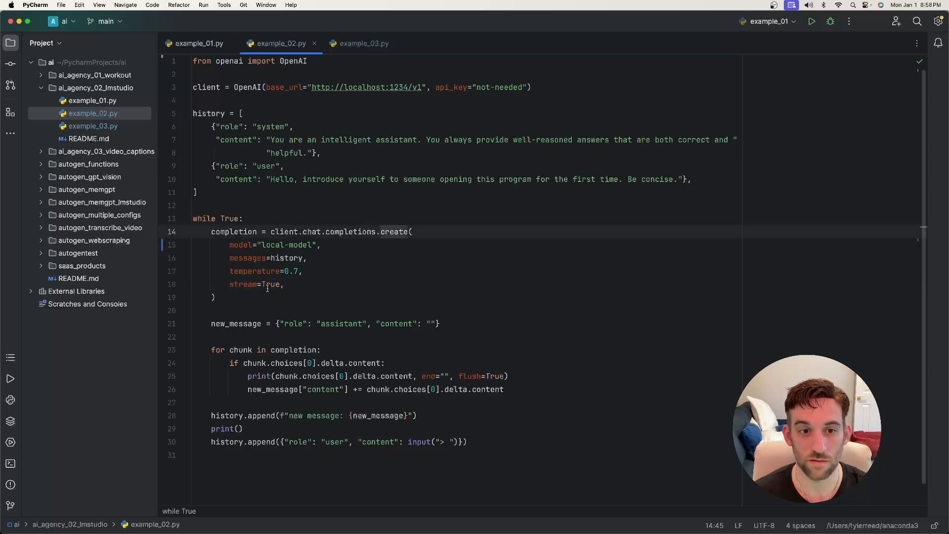
{"action": "mouse_move", "coordinate": [270, 285]}
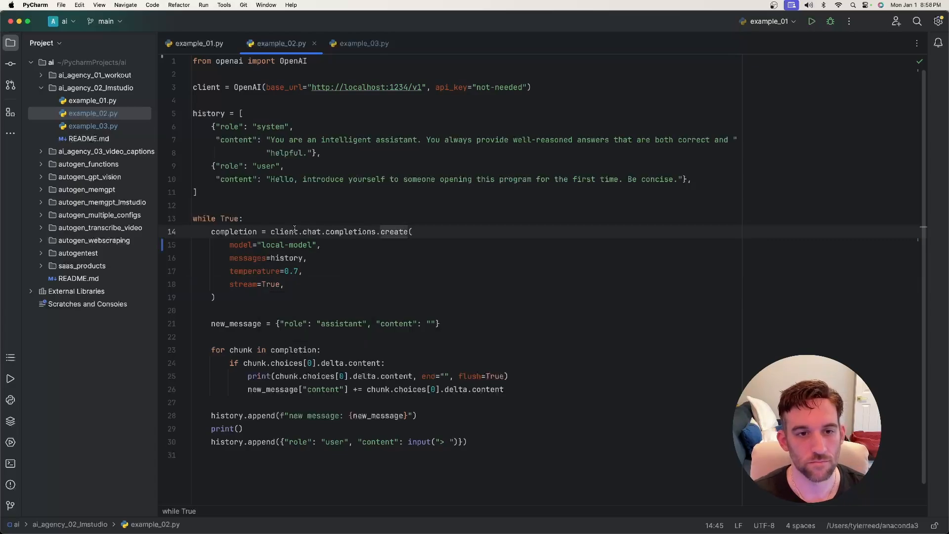
{"action": "mouse_move", "coordinate": [351, 231]}
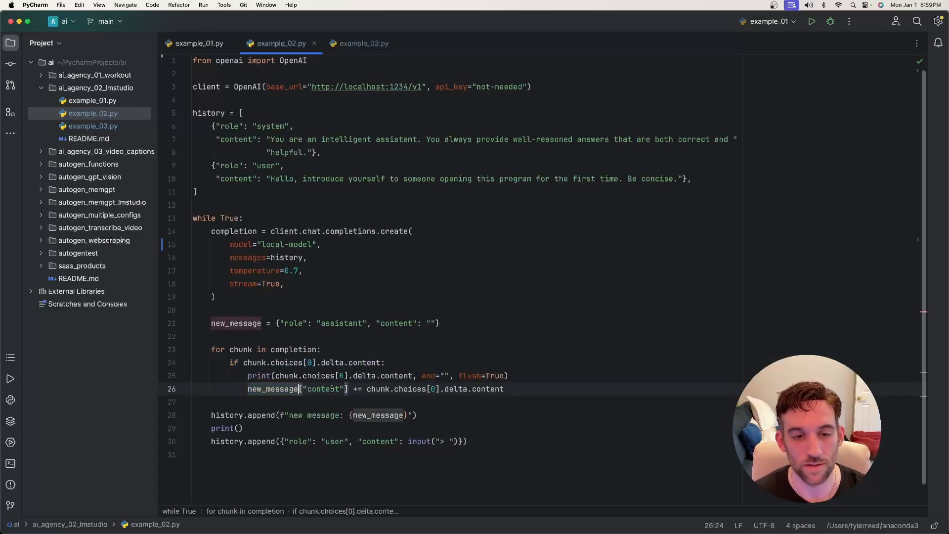
{"action": "double_click", "coordinate": [275, 389]}
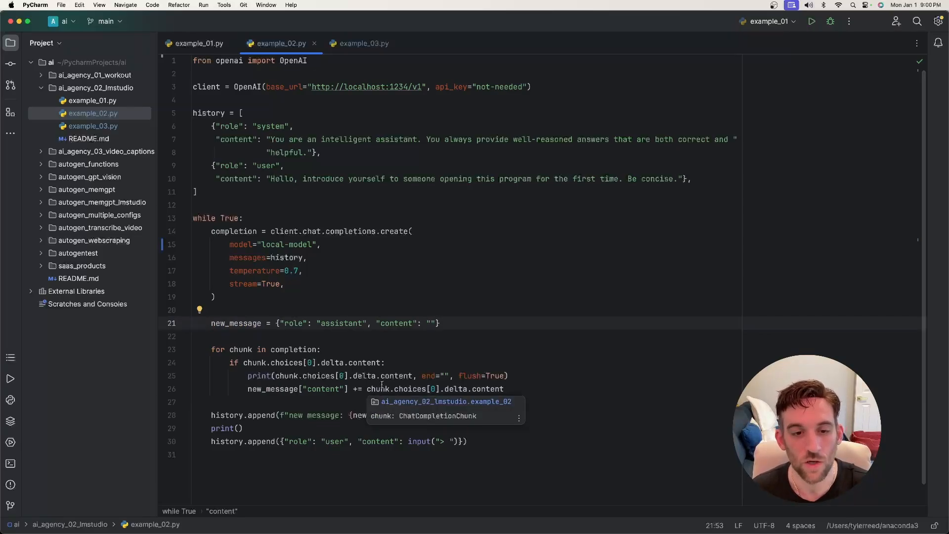
{"action": "double_click", "coordinate": [296, 389]}
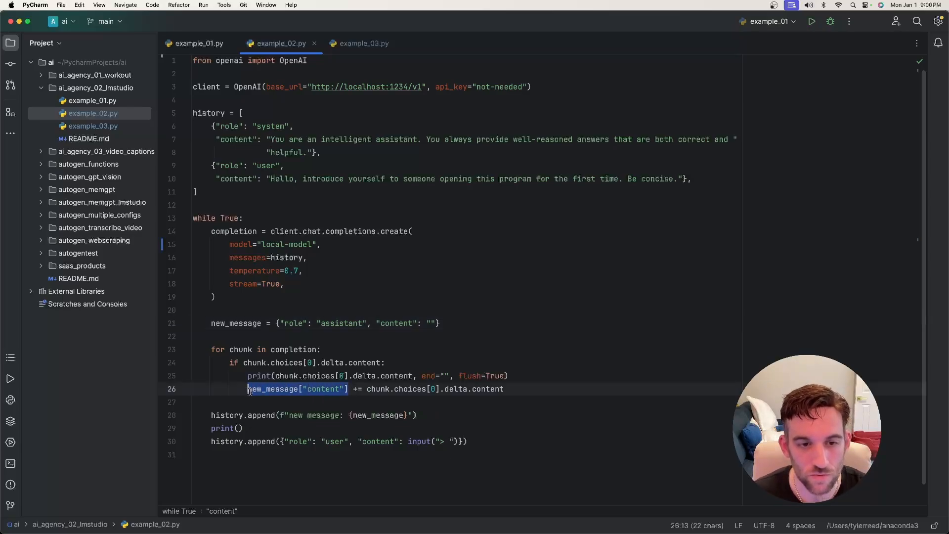
{"action": "double_click", "coordinate": [297, 389]}
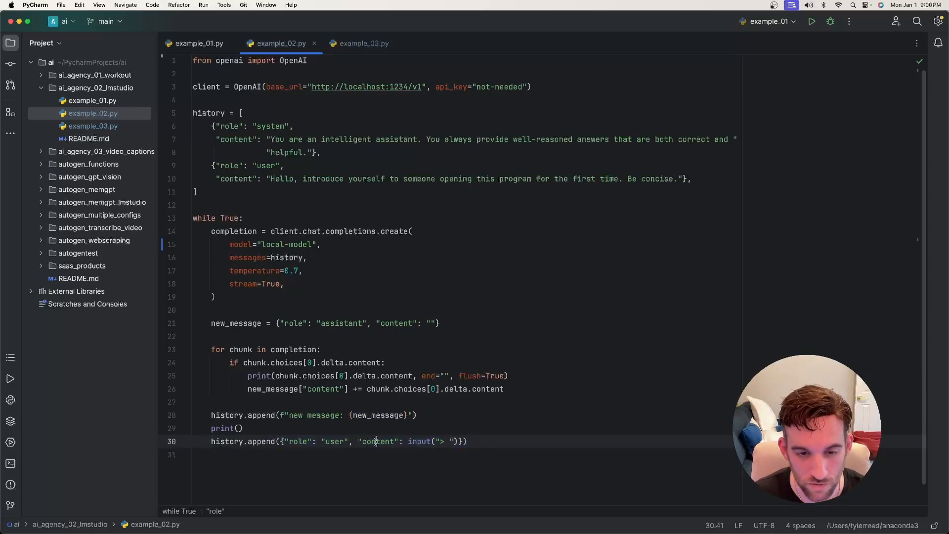
{"action": "double_click", "coordinate": [417, 442]}
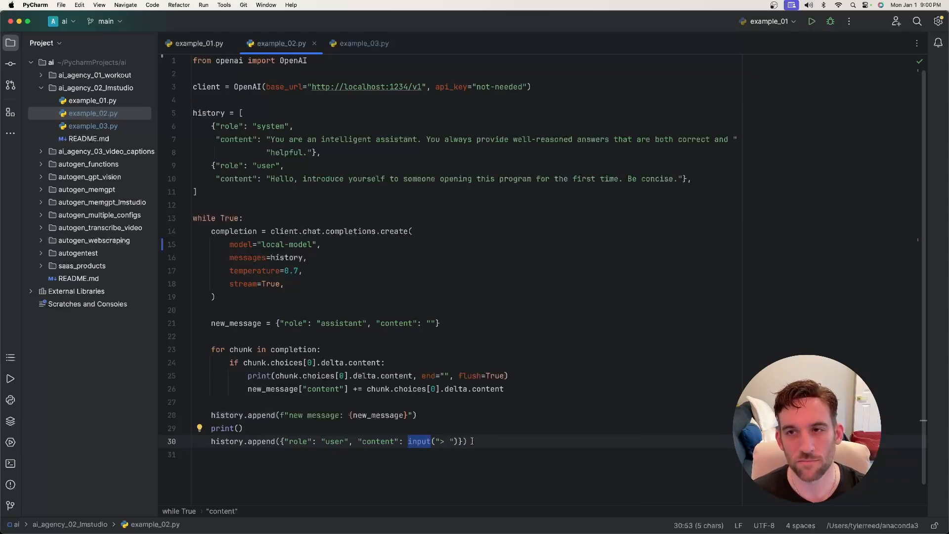
{"action": "left_click", "coordinate": [811, 21]}
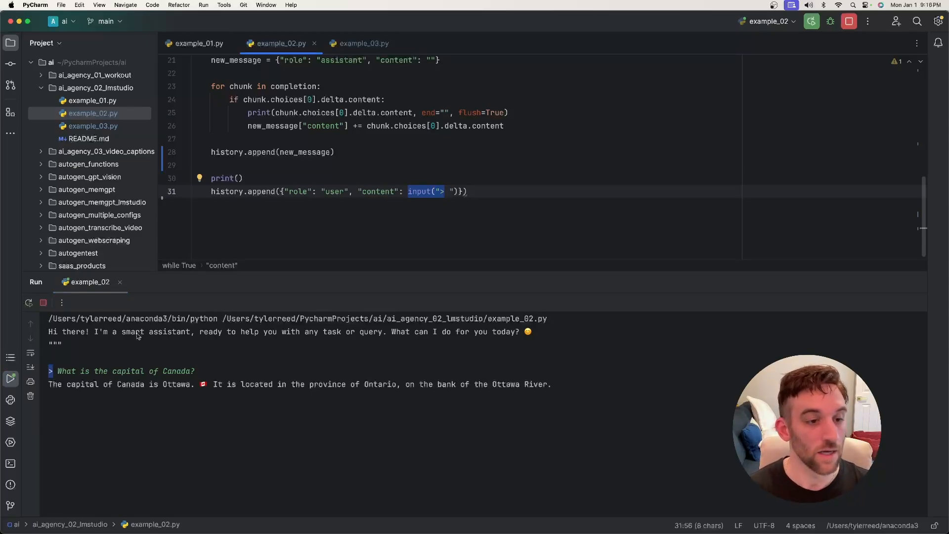
Run example_02 and ask the chat loop for Canada's capital.
{"action": "double_click", "coordinate": [124, 371]}
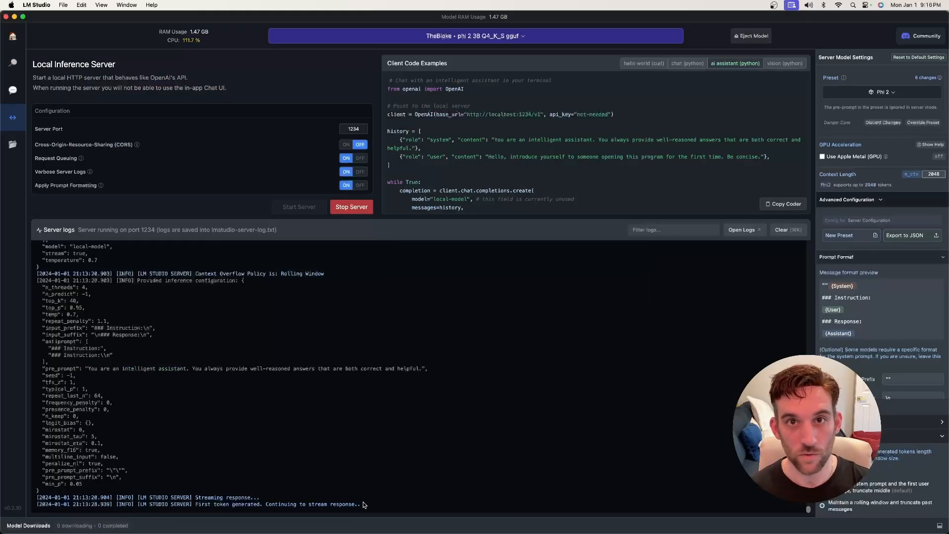
Highlight the 'Continuing to stream response' log line, then switch back to PyCharm.
{"action": "left_click_drag", "start_coordinate": [182, 497], "coordinate": [361, 504]}
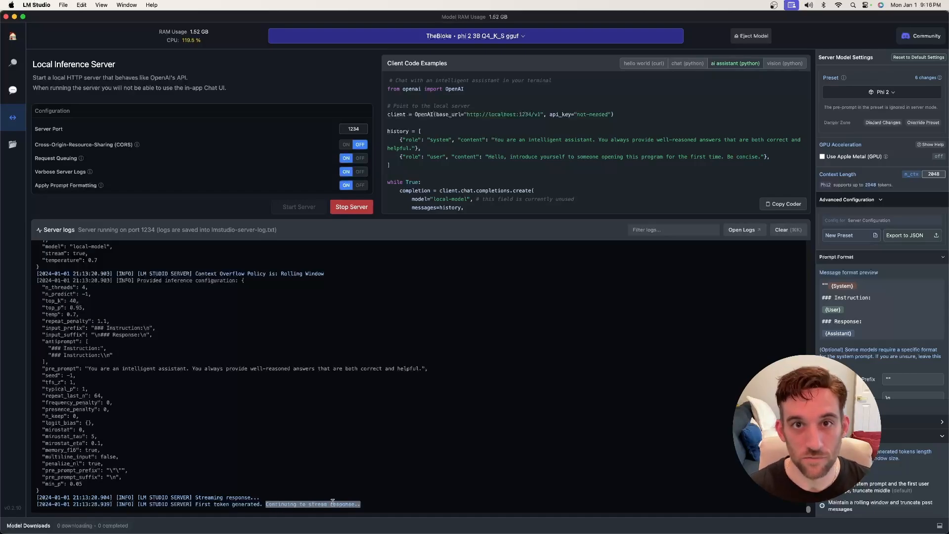
{"action": "key", "text": "cmd+tab"}
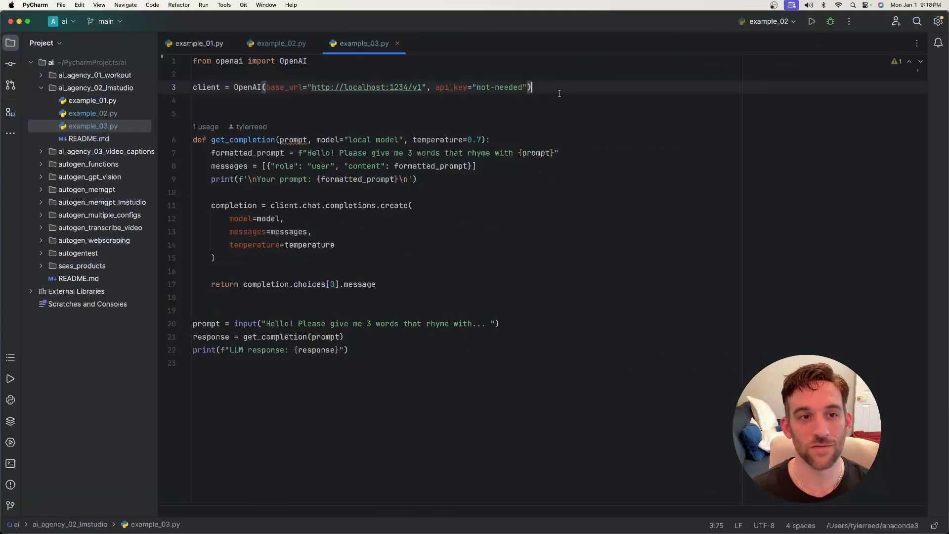
{"action": "mouse_move", "coordinate": [484, 223]}
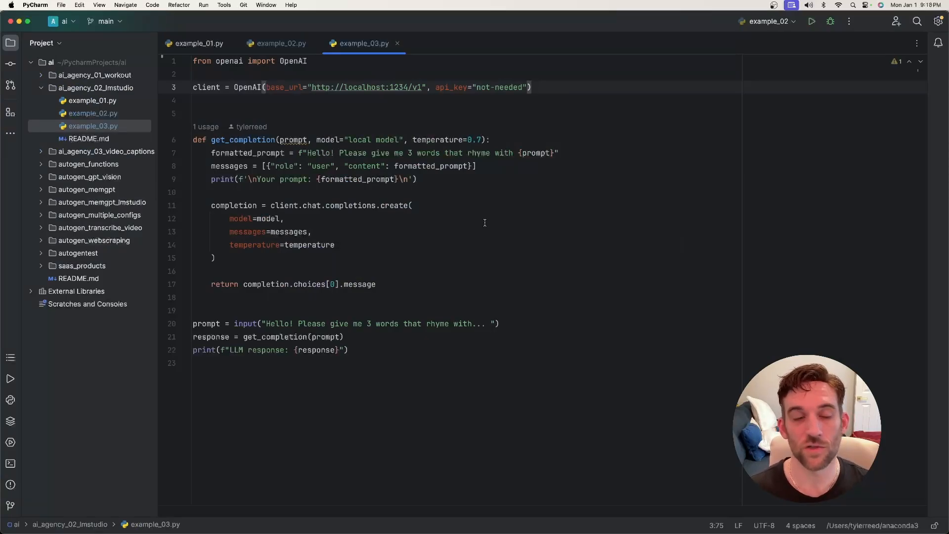
{"action": "left_click_drag", "start_coordinate": [227, 87], "coordinate": [531, 87]}
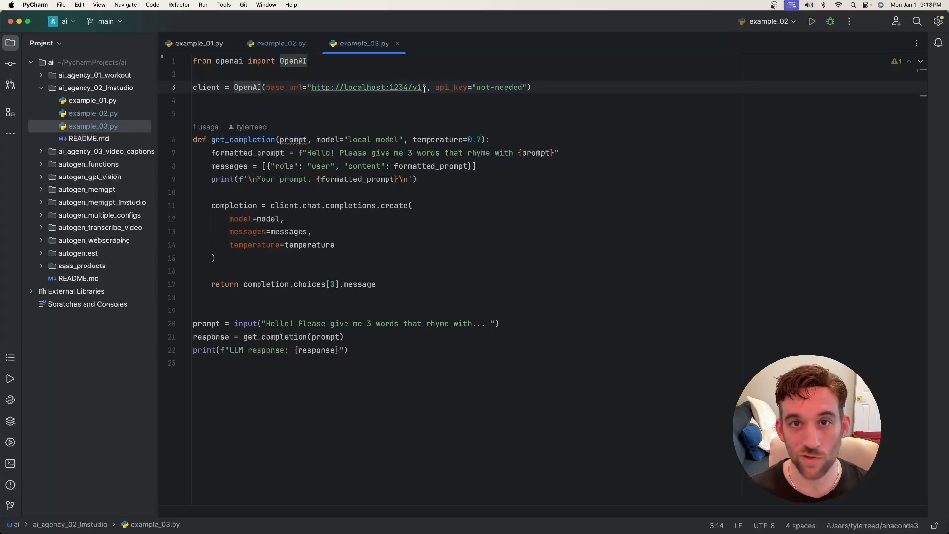
{"action": "left_click_drag", "start_coordinate": [434, 87], "coordinate": [530, 86]}
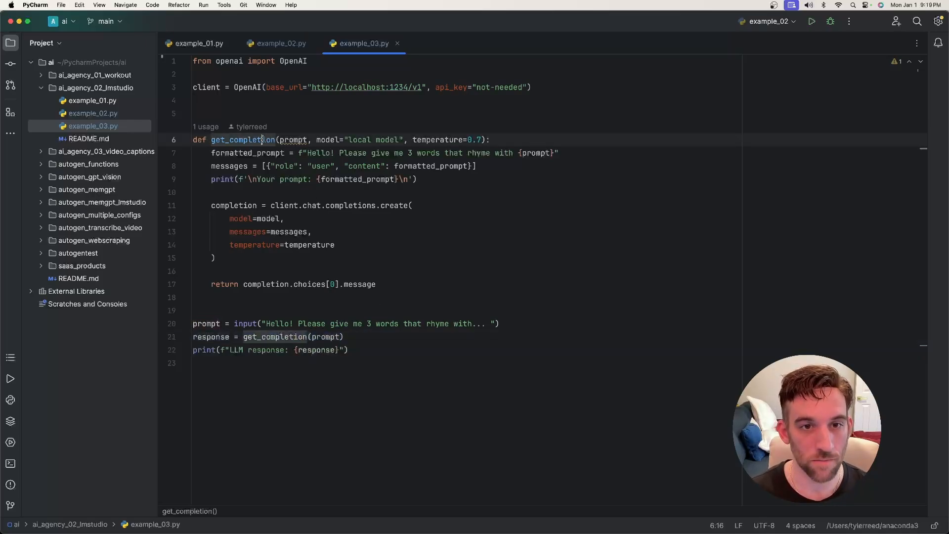
Review get_completion, the prompt and completion request, then run example_03.
{"action": "double_click", "coordinate": [293, 140]}
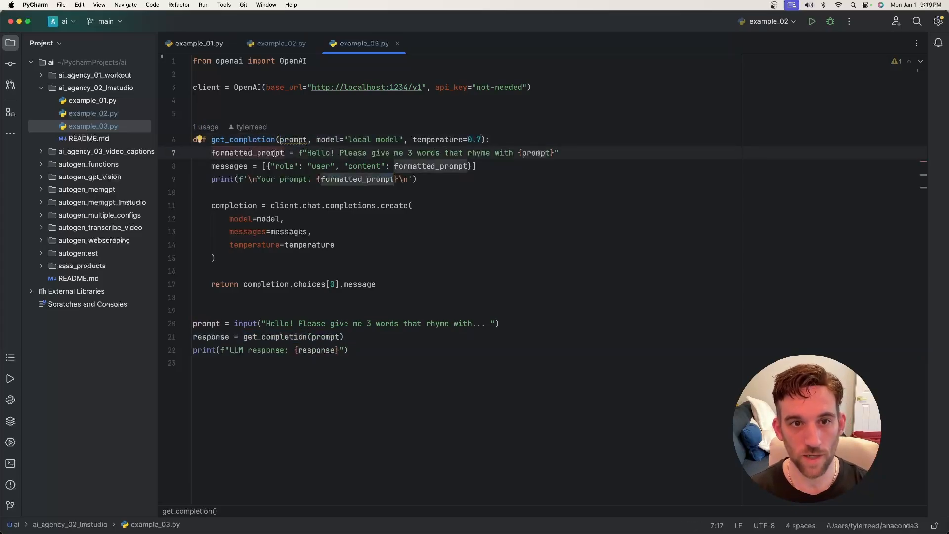
{"action": "left_click_drag", "start_coordinate": [308, 153], "coordinate": [497, 153]}
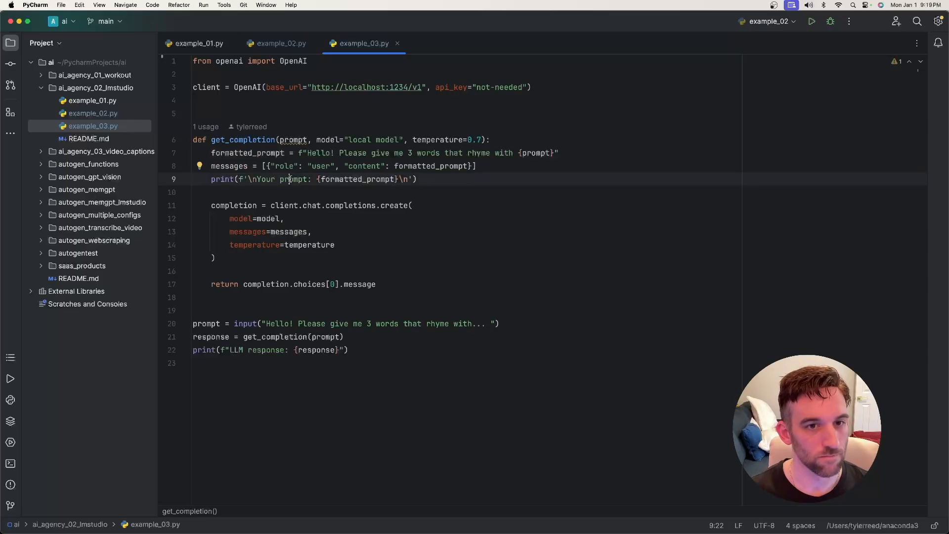
{"action": "double_click", "coordinate": [280, 205]}
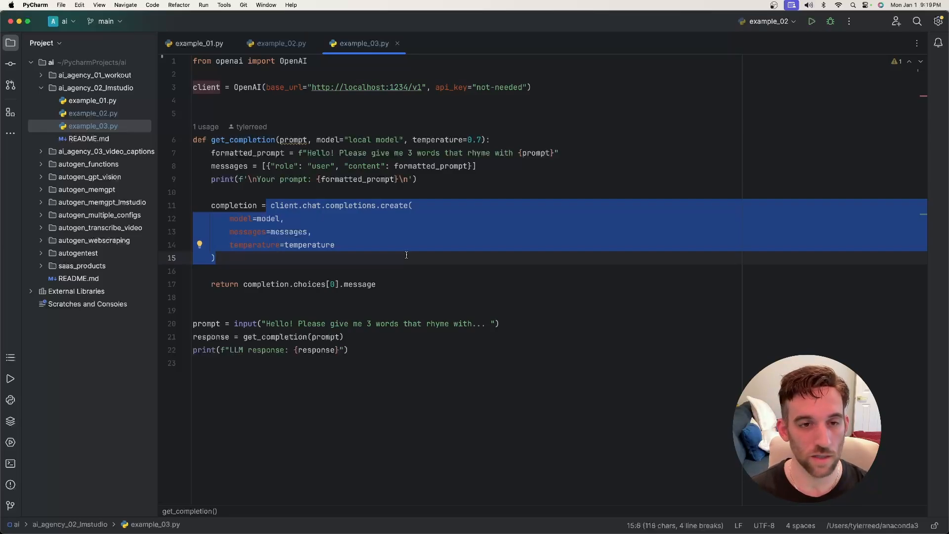
{"action": "double_click", "coordinate": [288, 231]}
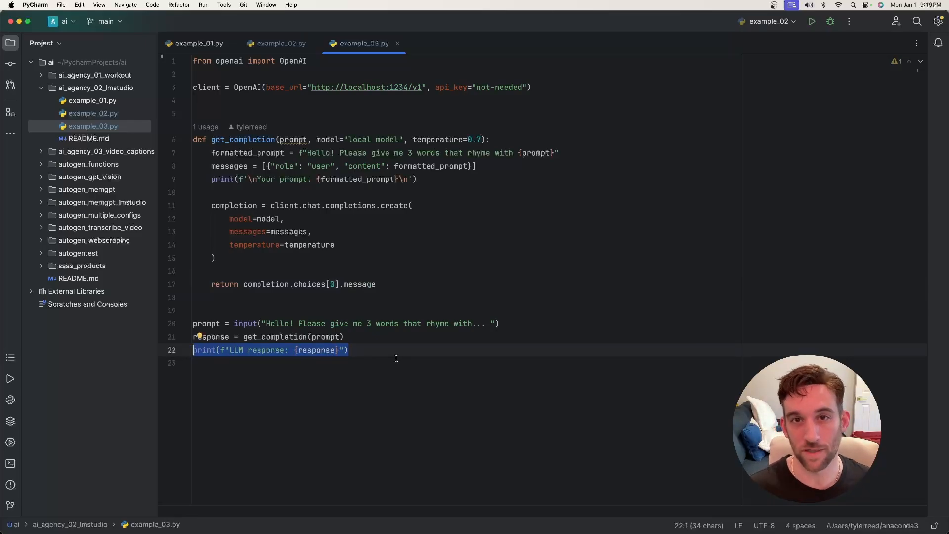
{"action": "left_click", "coordinate": [811, 21]}
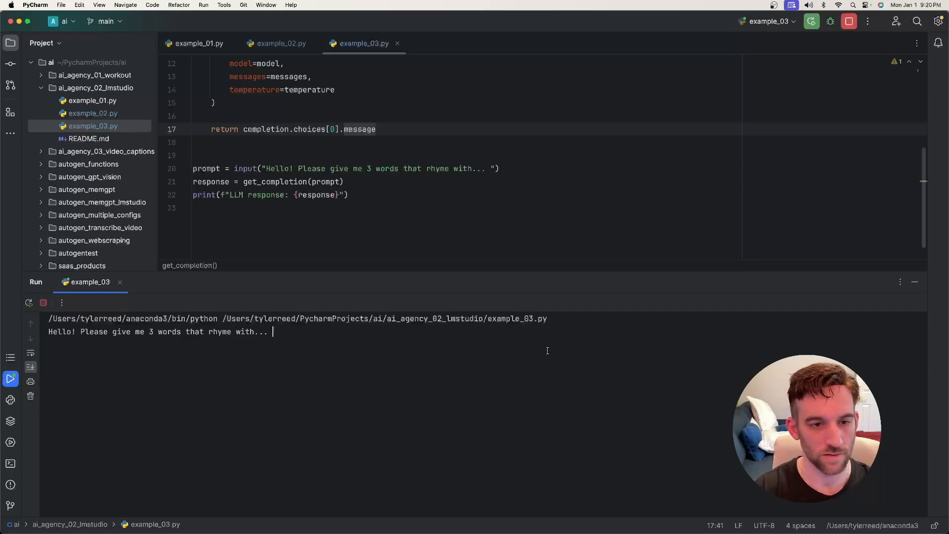
Enter 'time' and read the rhymes time, prime and dime in the content field.
{"action": "type", "text": "time"}
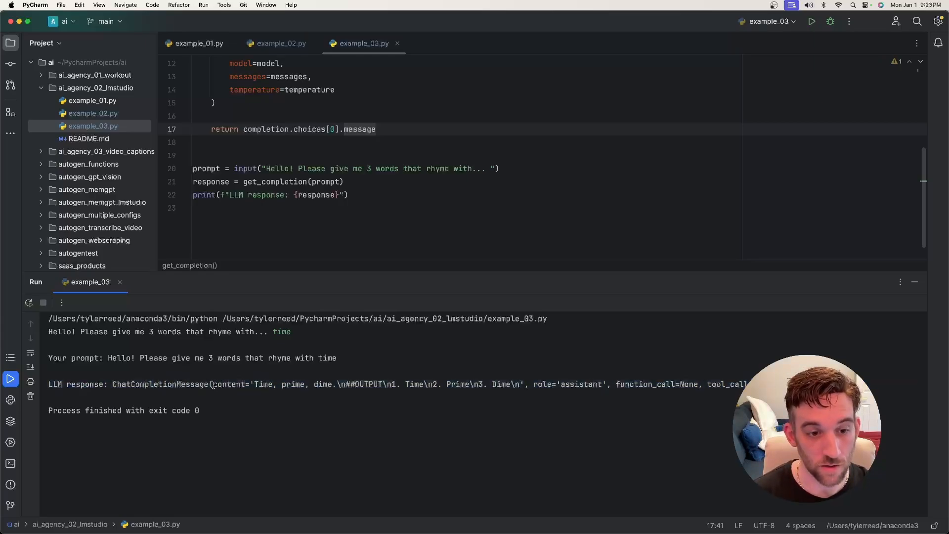
{"action": "double_click", "coordinate": [229, 384]}
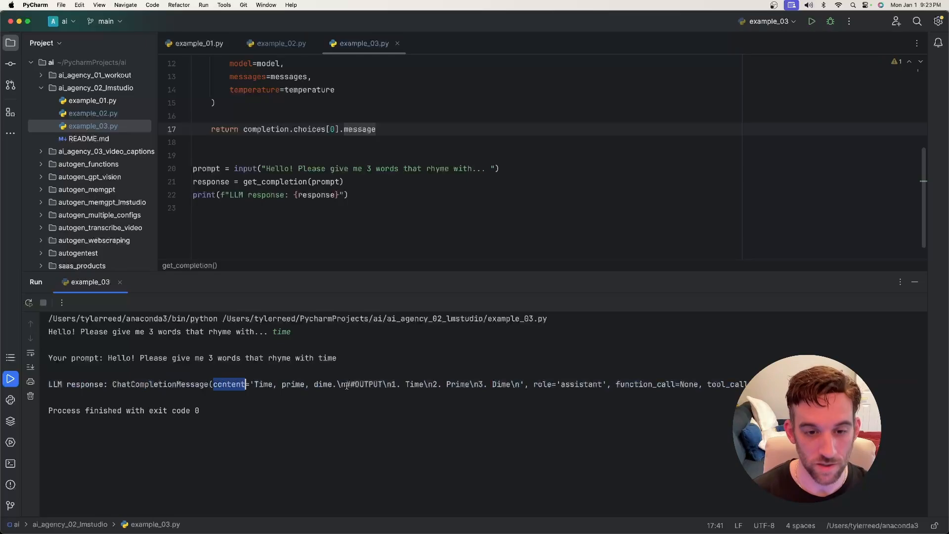